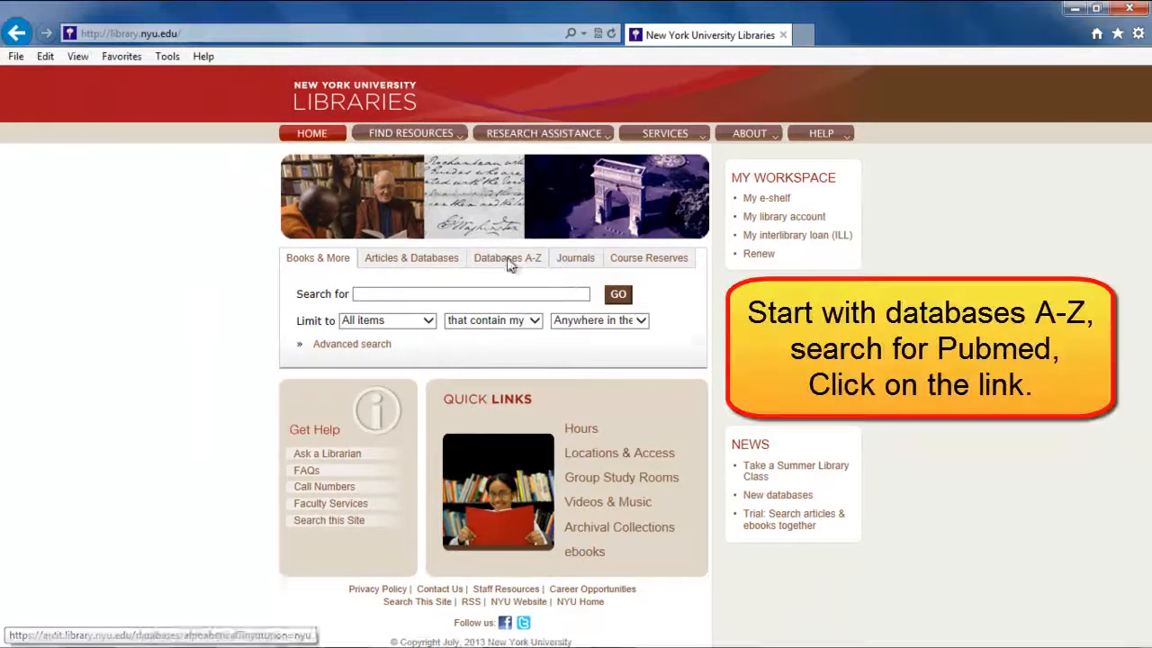
Search the NYU Libraries Databases A-Z for 'pubmed'.
{"action": "type", "text": "pubmed"}
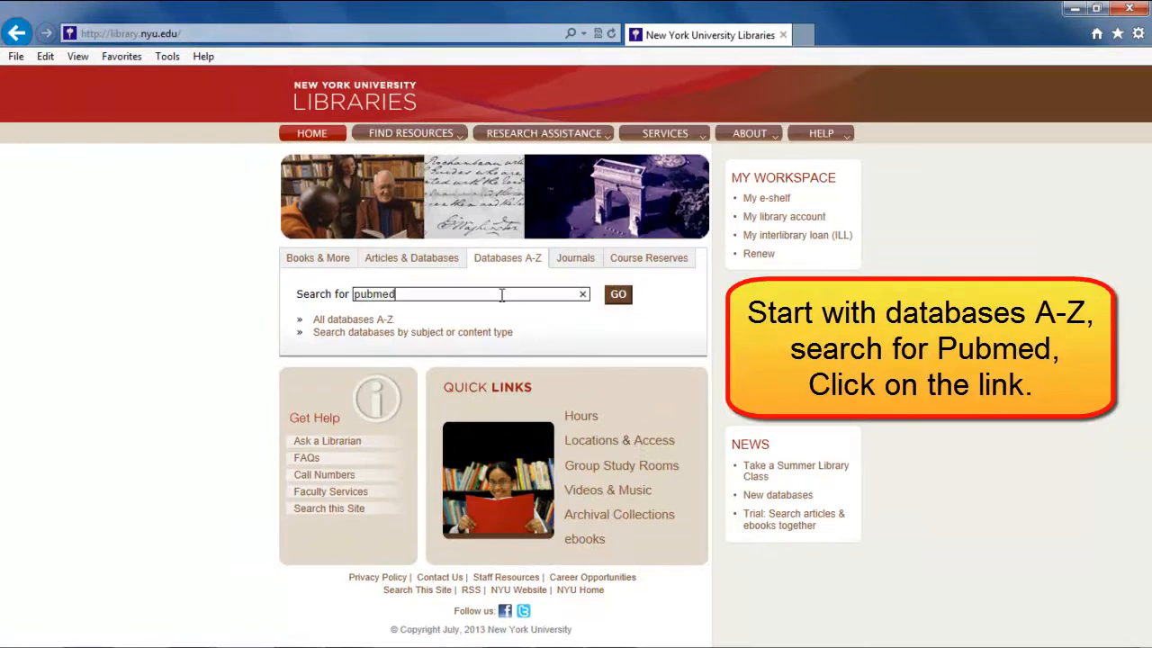
{"action": "left_click", "coordinate": [618, 294]}
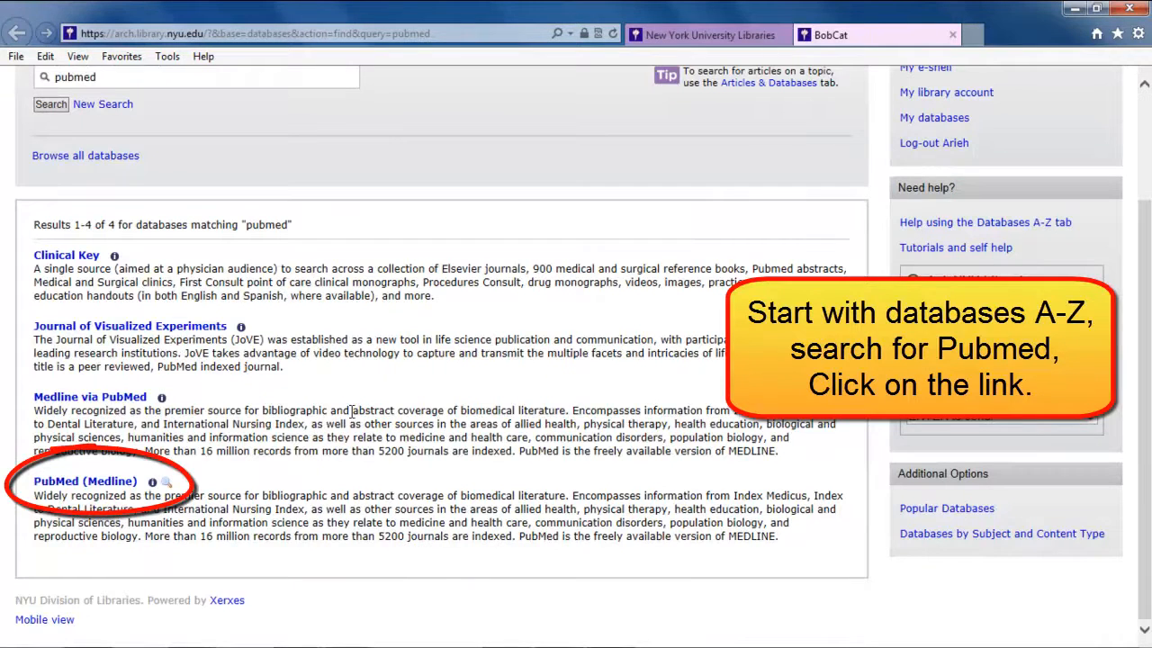
Open PubMed (Medline) and search 'checklist AND operating rooms', getting 127 results.
{"action": "left_click", "coordinate": [84, 481]}
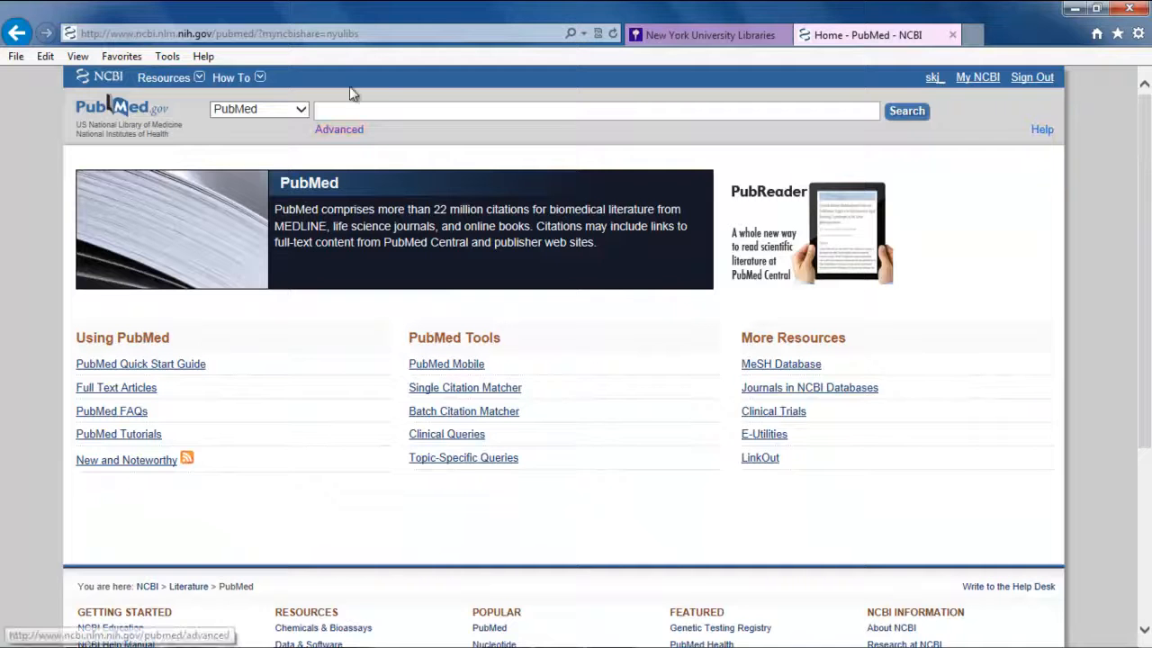
{"action": "type", "text": "checklist AND  operati"}
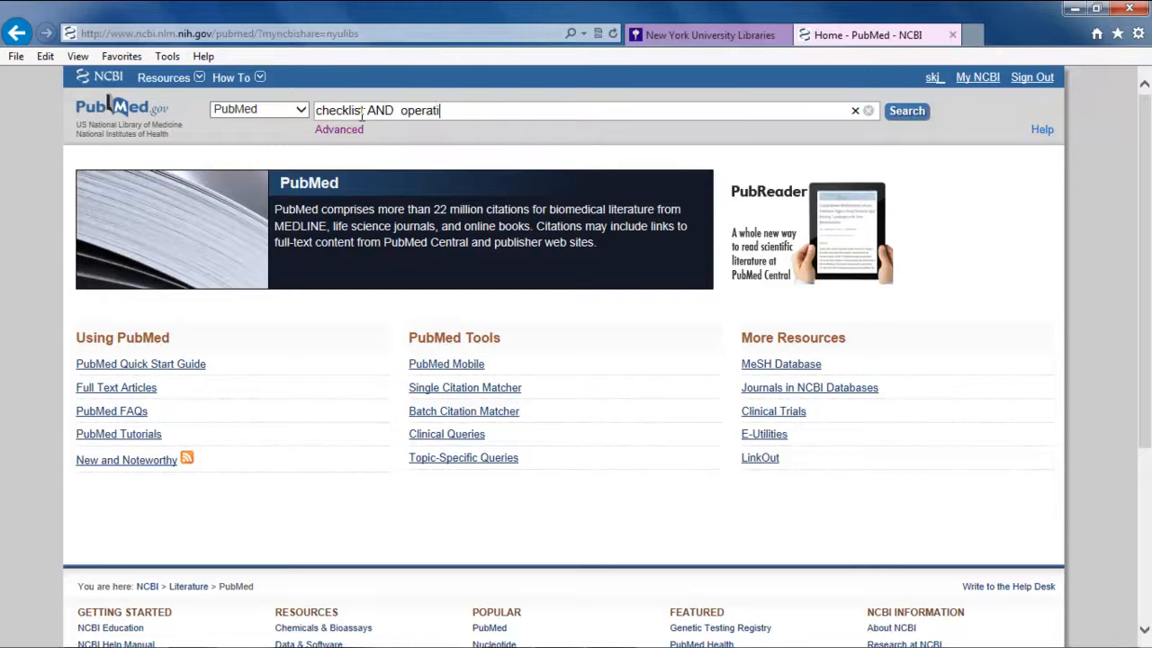
{"action": "left_click", "coordinate": [906, 110]}
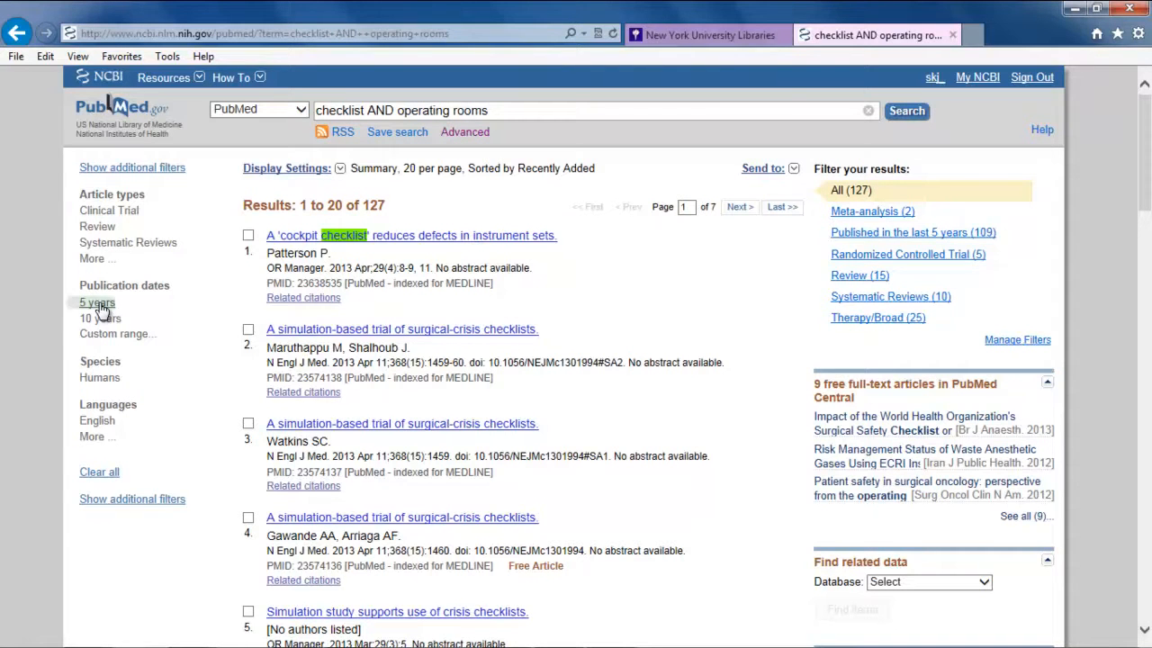
Filter results to the last 5 years and open the surgical-crisis checklists article abstract.
{"action": "left_click", "coordinate": [96, 302]}
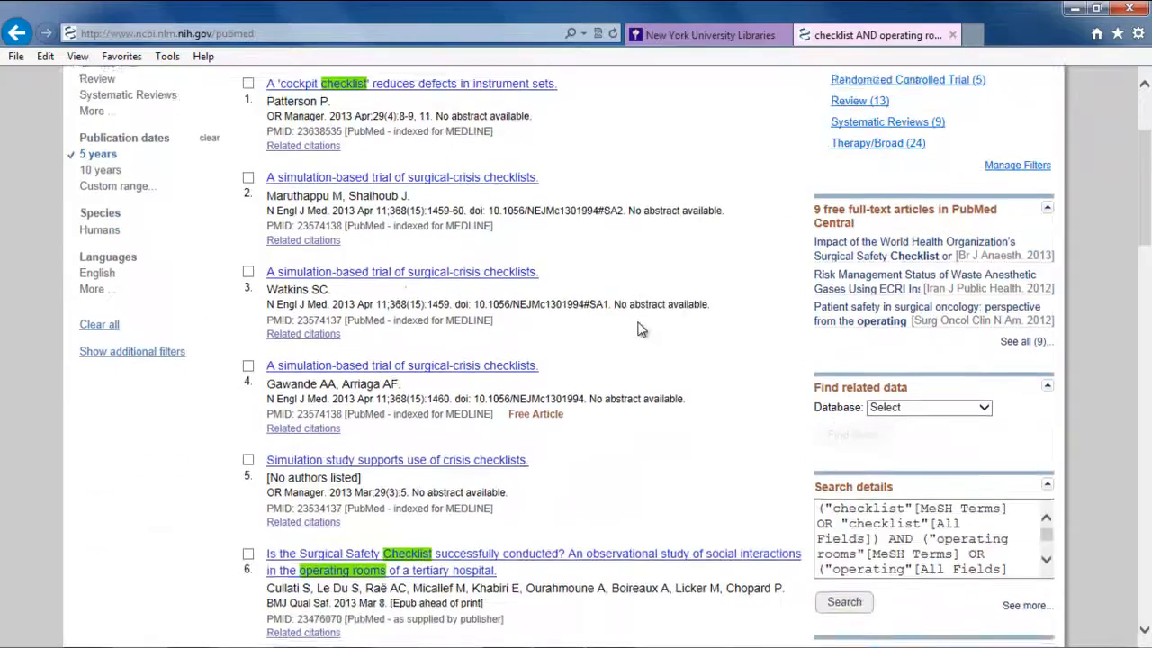
{"action": "scroll", "scroll_direction": "down", "scroll_amount": 3}
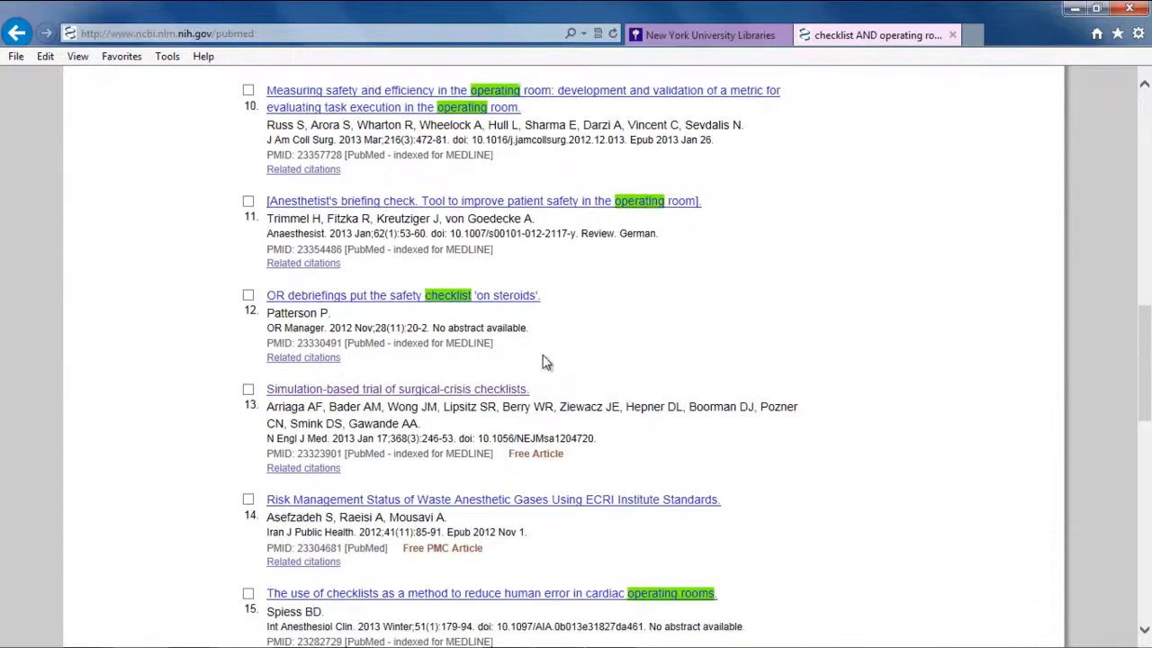
{"action": "left_click", "coordinate": [397, 388]}
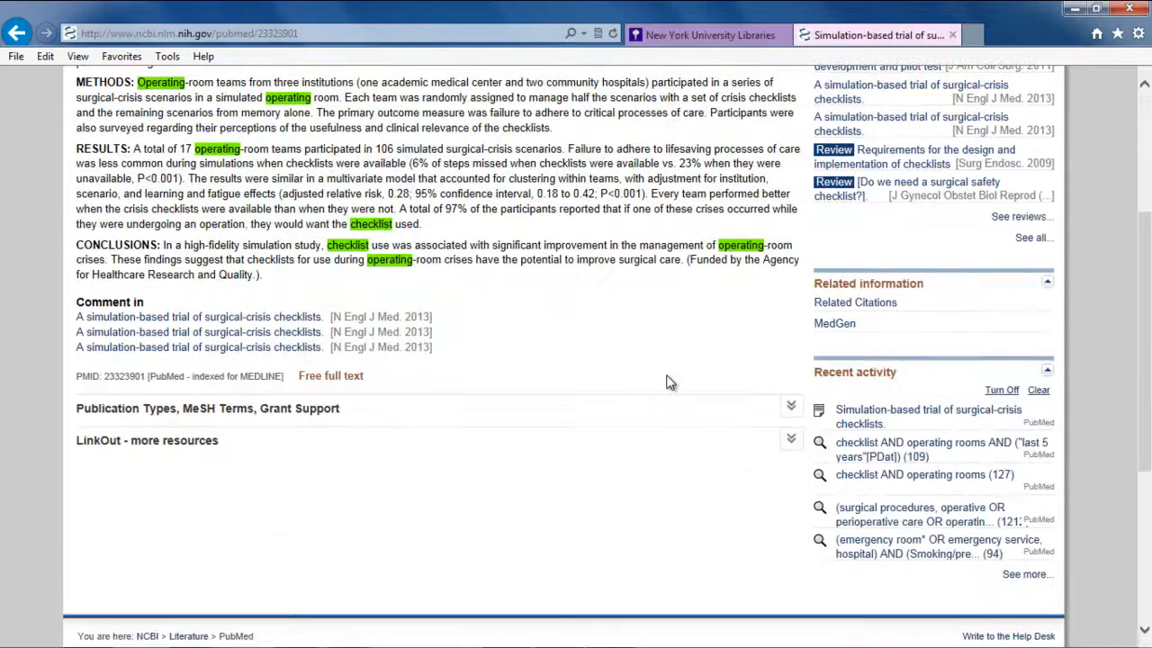
{"action": "mouse_move", "coordinate": [208, 414]}
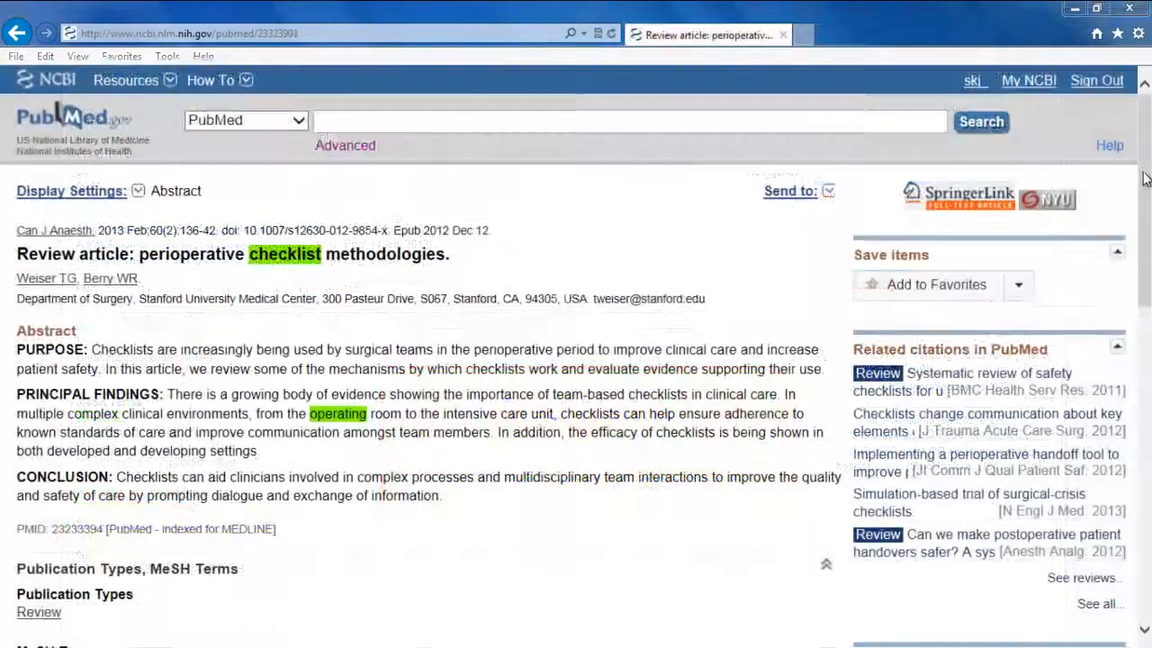
{"action": "scroll", "scroll_direction": "down", "scroll_amount": 3}
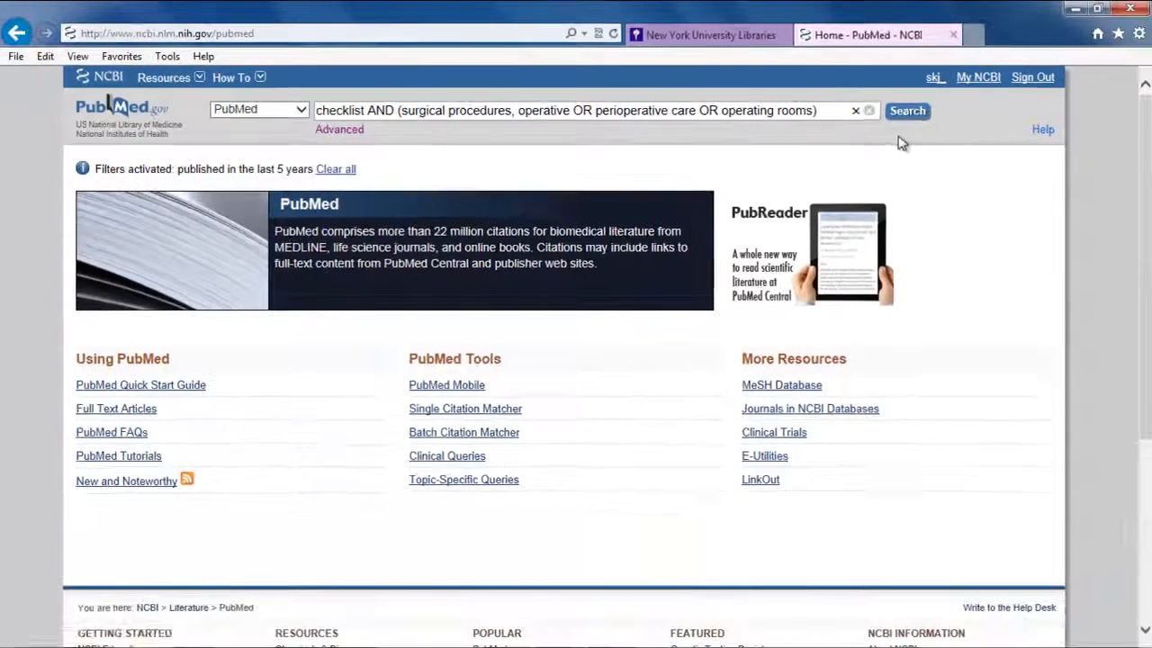
Search checklist AND (surgical procedures, operative OR perioperative care OR operating rooms).
{"action": "left_click", "coordinate": [906, 110]}
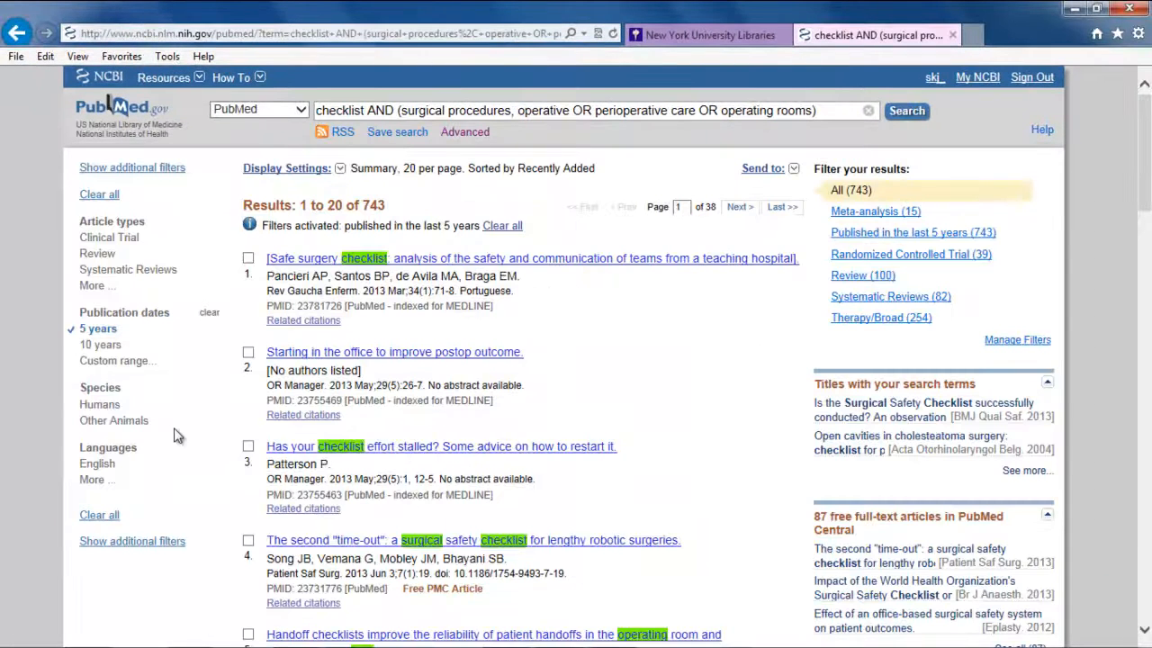